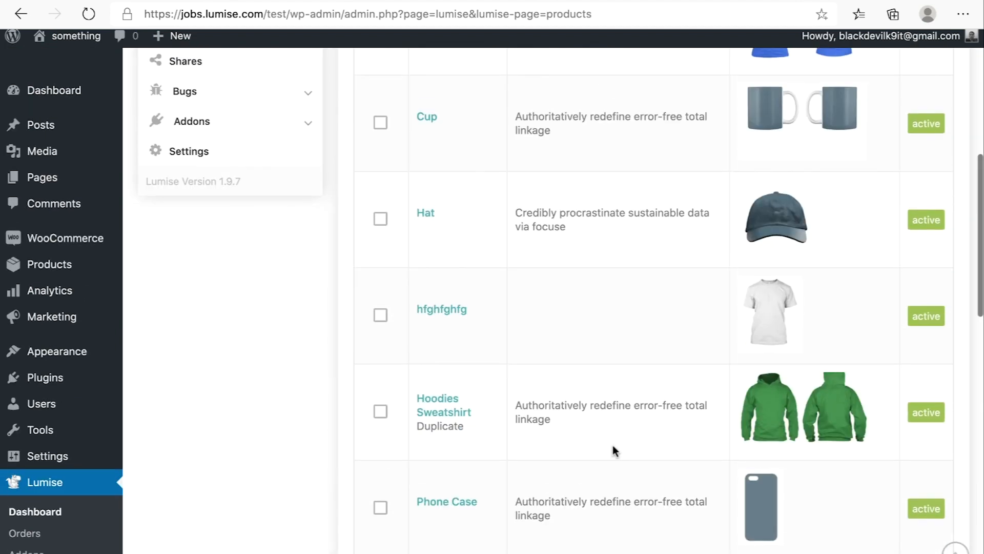
Review the Hoodies Sweatshirt base's design stages, then go to the WooCommerce product list.
click(443, 412)
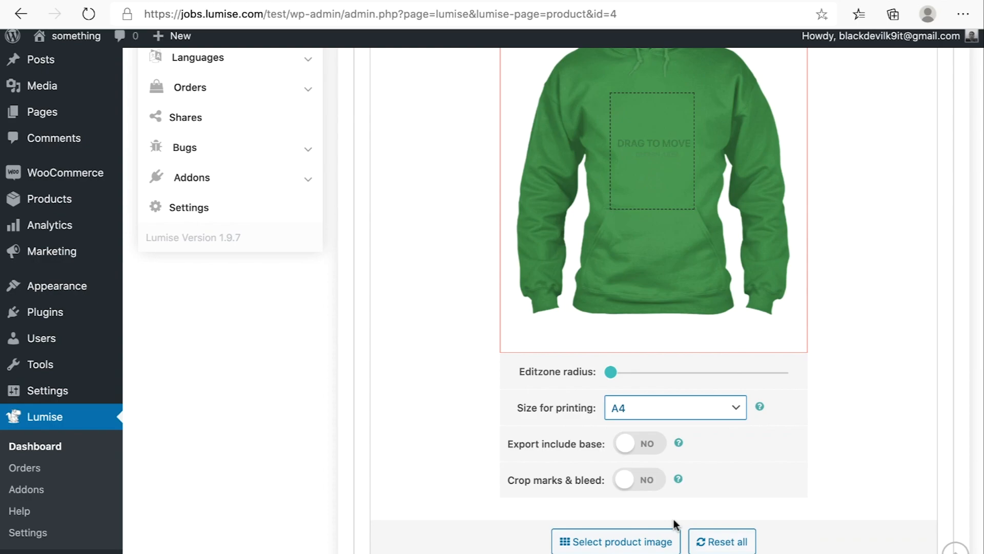
click(616, 542)
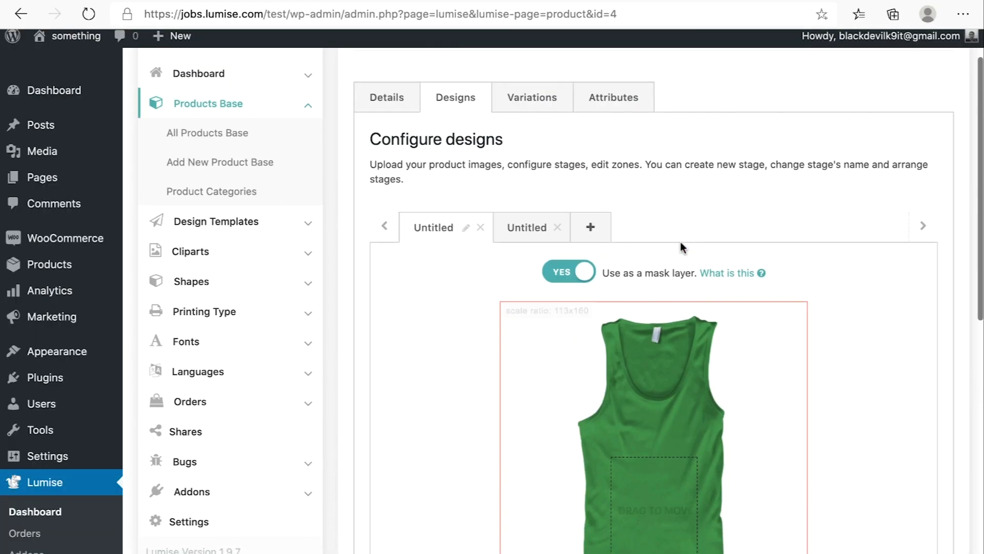
click(612, 96)
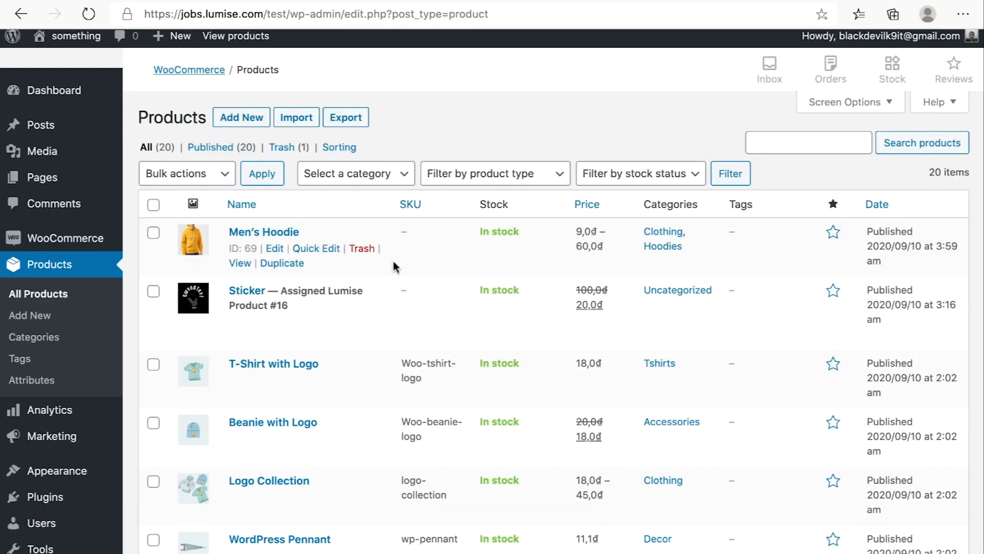
Edit Men's Hoodie, check its Lumise Configuration, update it and view it in the store.
click(274, 249)
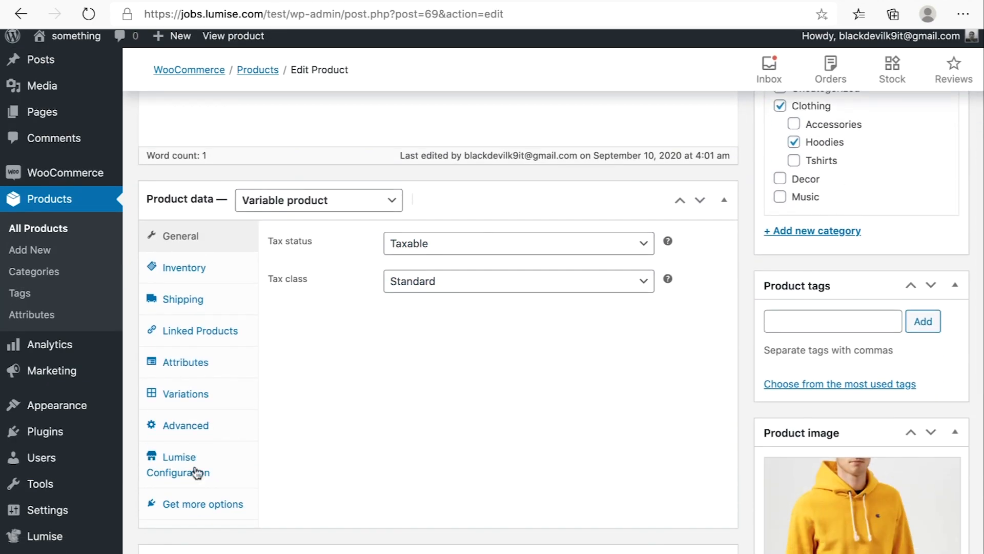
click(184, 394)
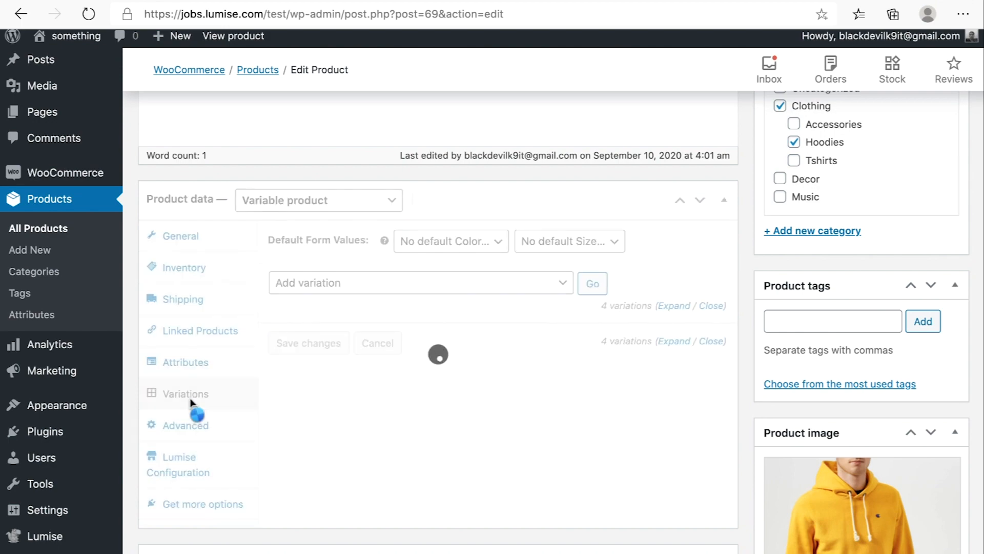
scroll(down, 3)
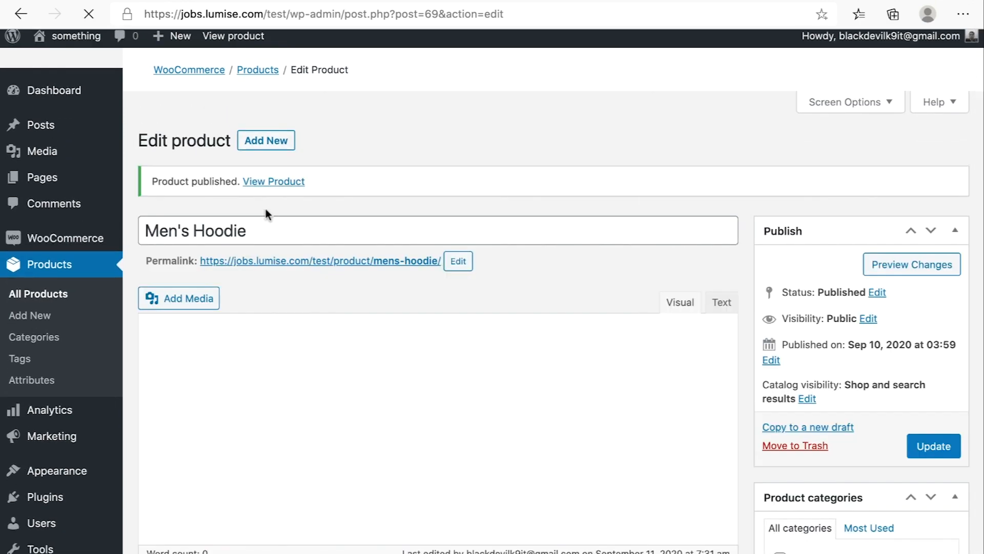
click(272, 181)
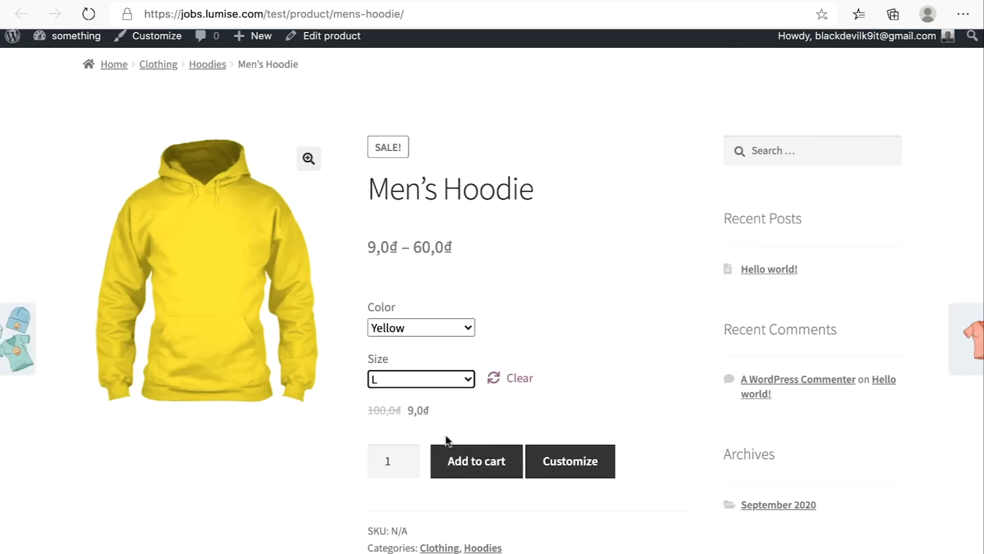
Customize the hoodie with a fish clipart centered, then browse the demo shop for the Cup.
click(569, 461)
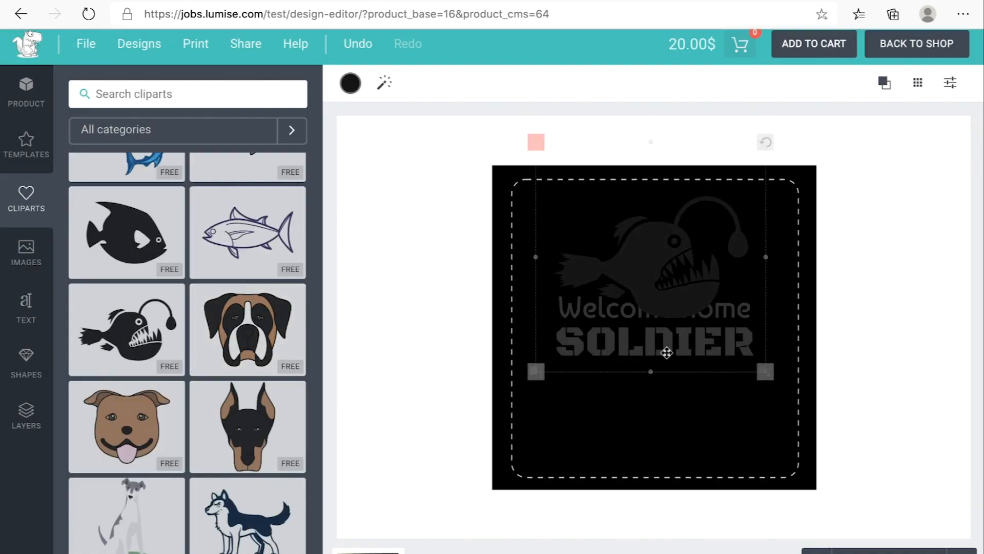
drag(666, 351, 647, 306)
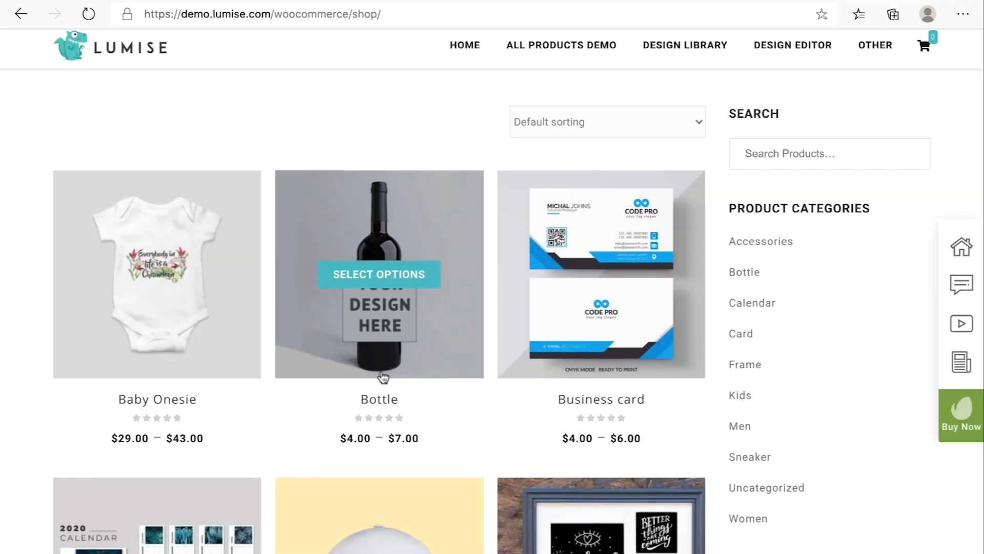
scroll(down, 3)
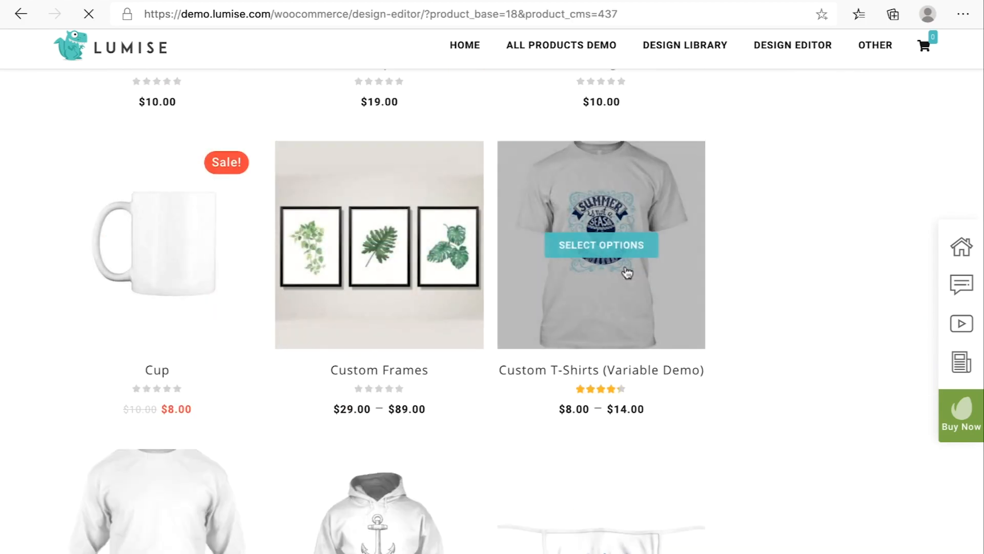
Place the ZODIAC template on the mug, then replace it with the red yo yo template.
click(601, 245)
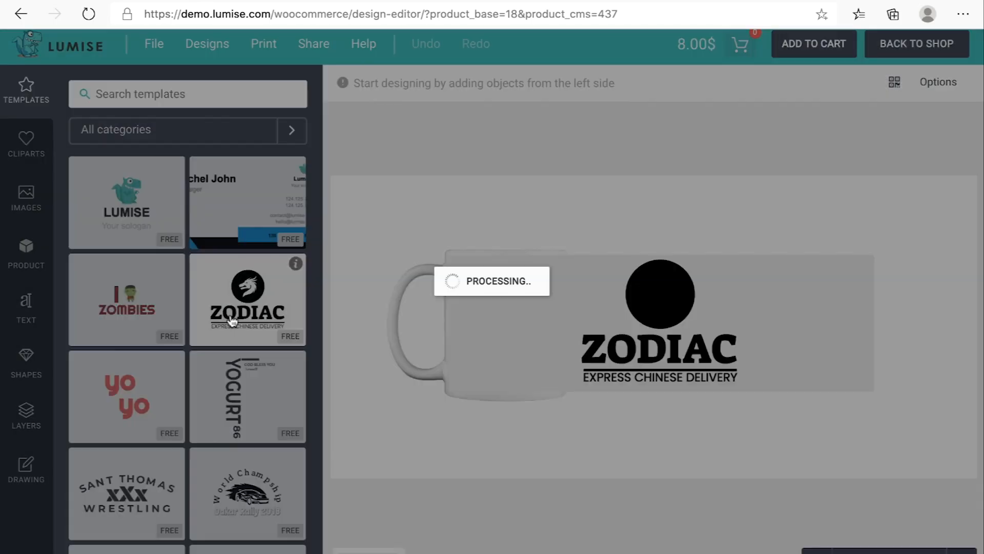
click(248, 300)
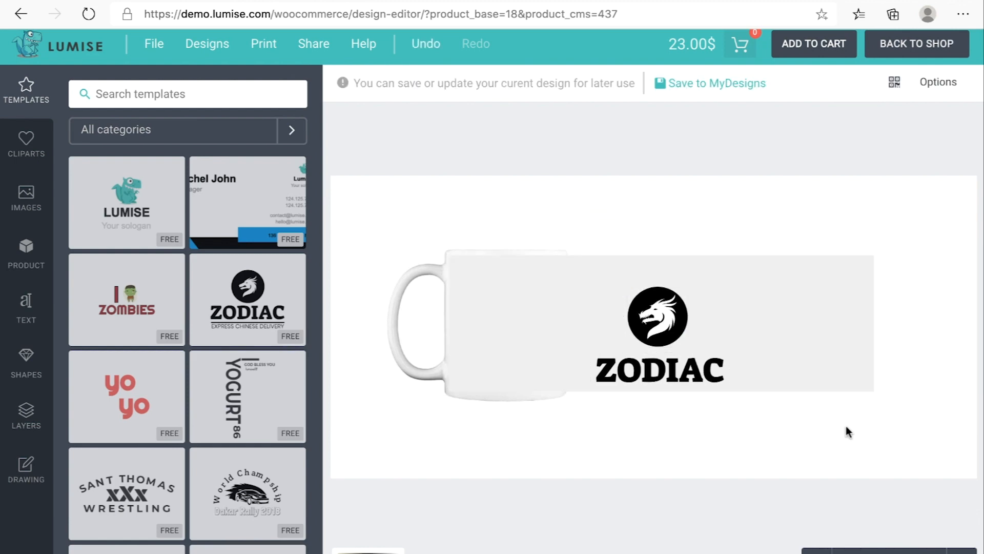
click(126, 397)
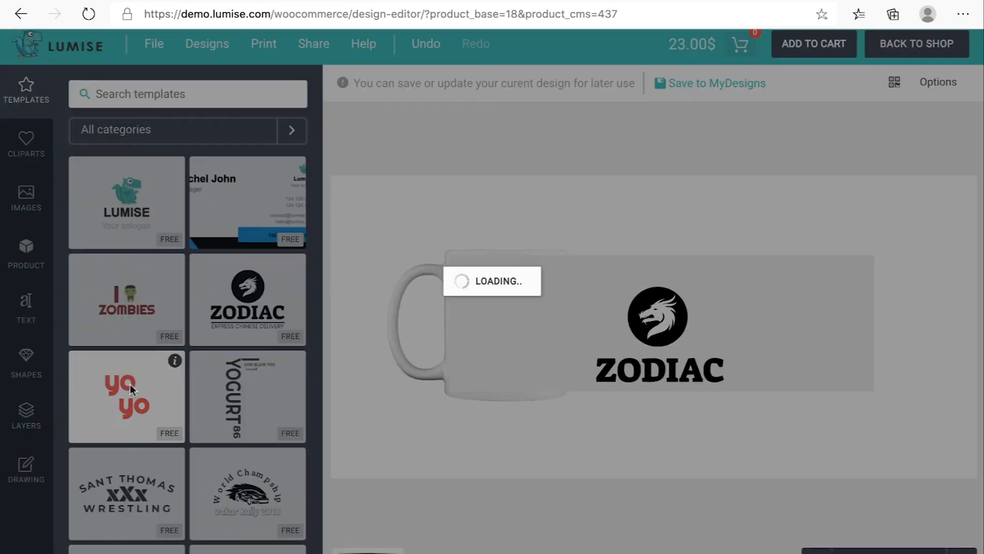
click(126, 396)
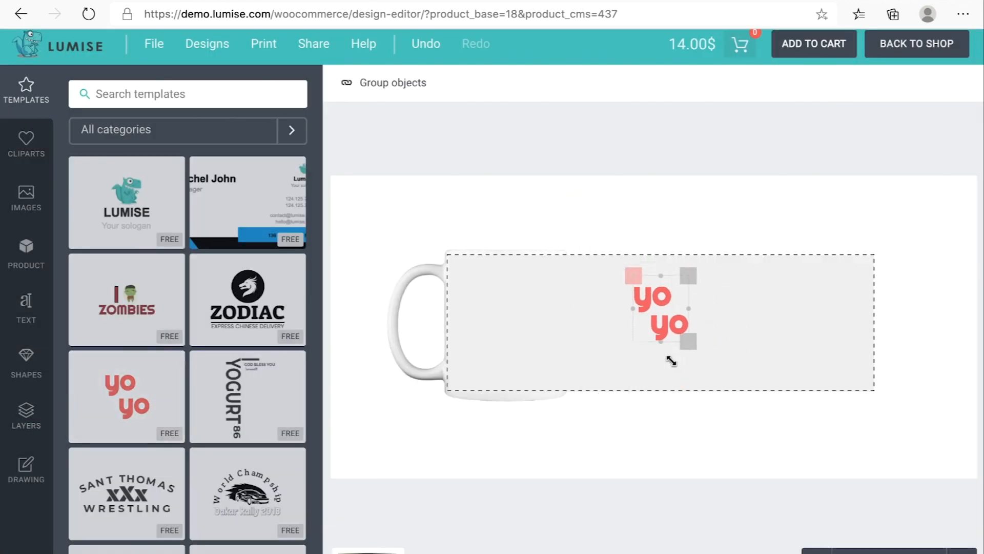
click(631, 363)
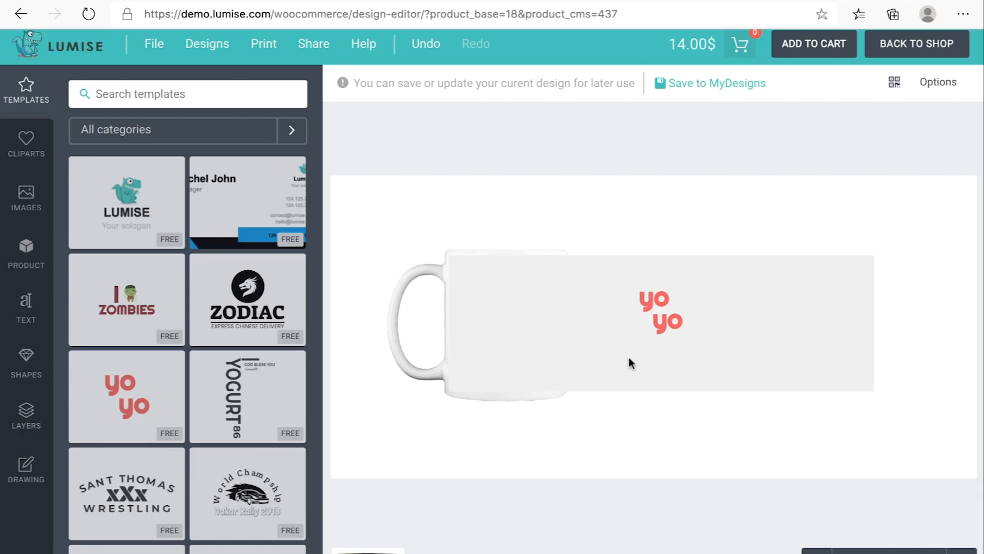